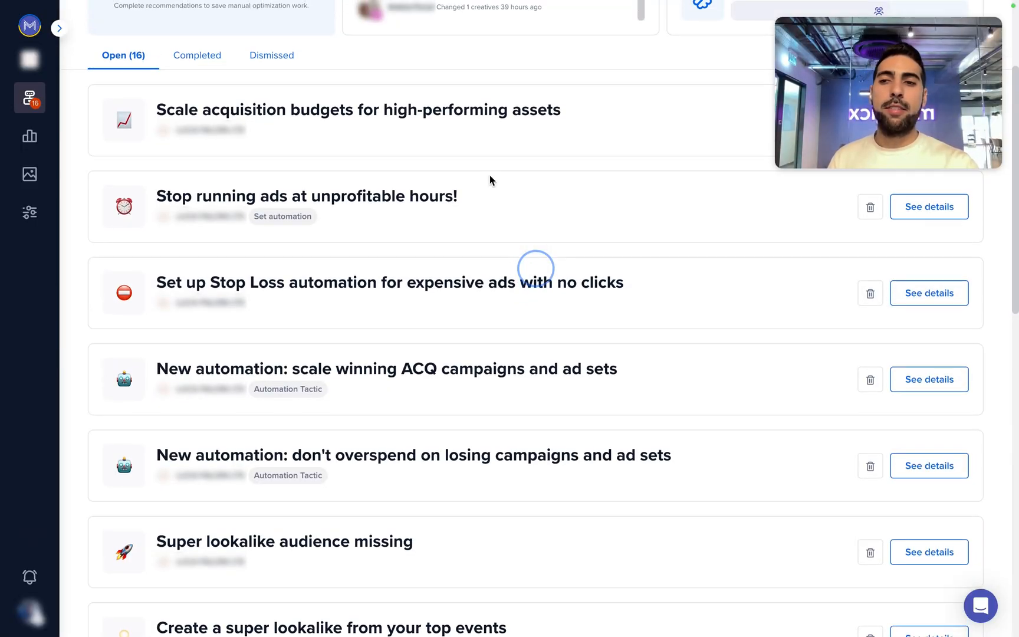
mouse_move(78, 221)
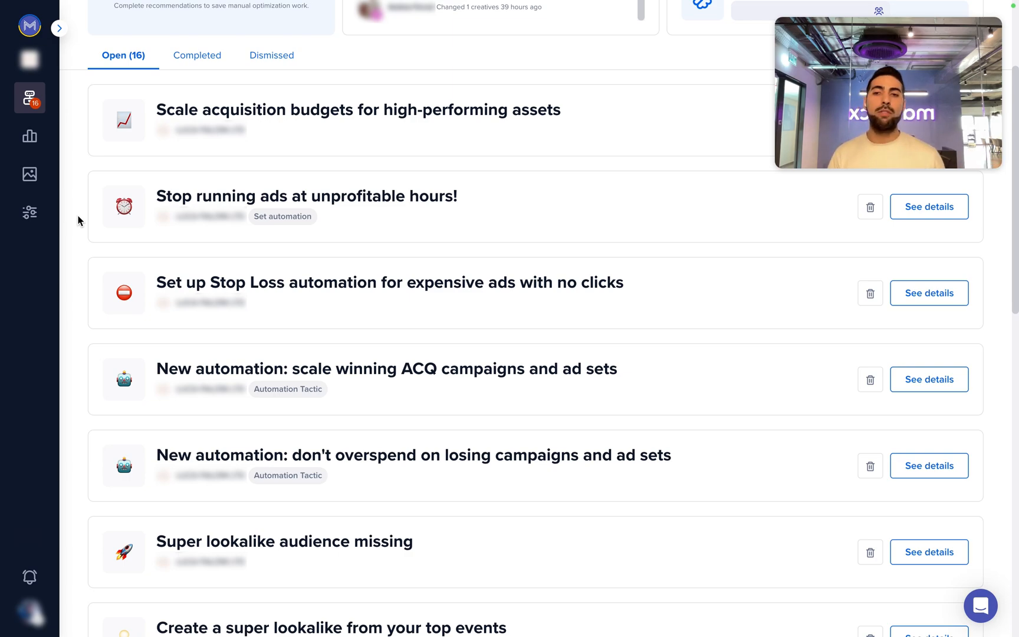
- Expand the 'Stop running ads at unprofitable hours!' card to reveal its weekly schedule for 70 ads
click(927, 206)
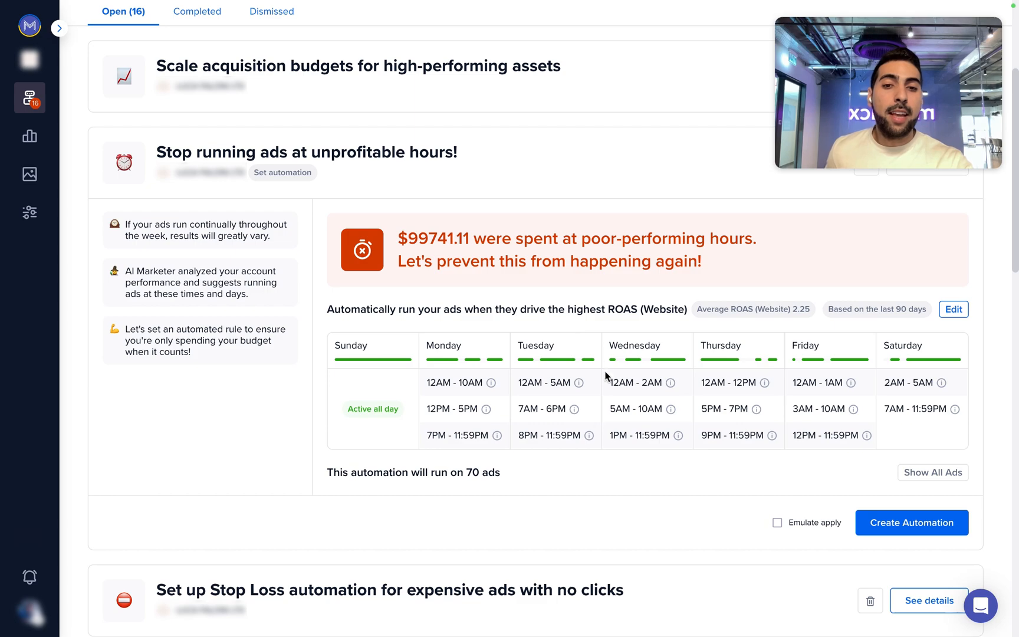
mouse_move(553, 473)
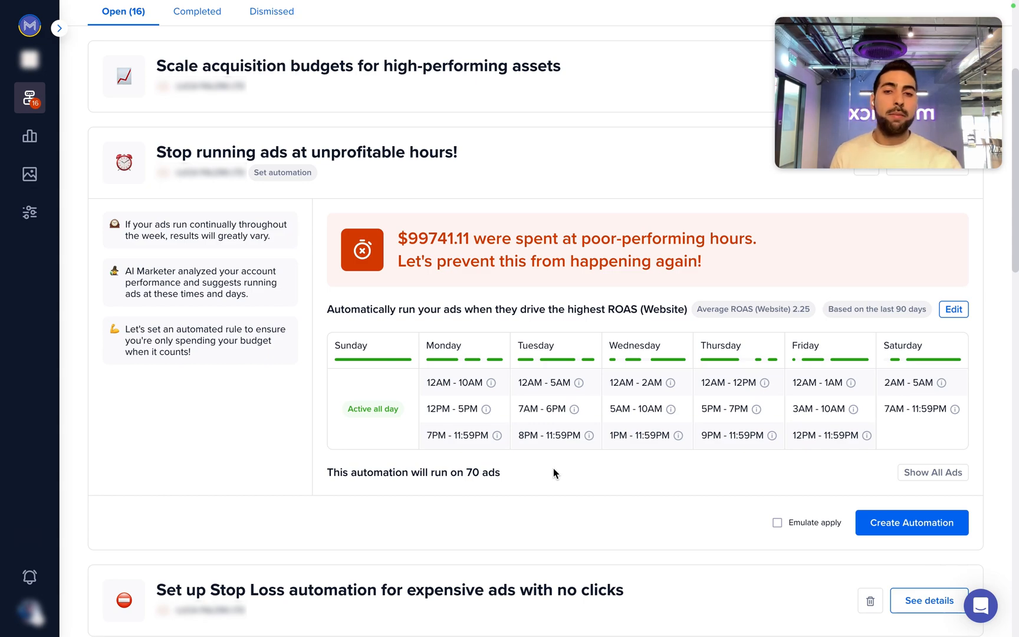
mouse_move(954, 280)
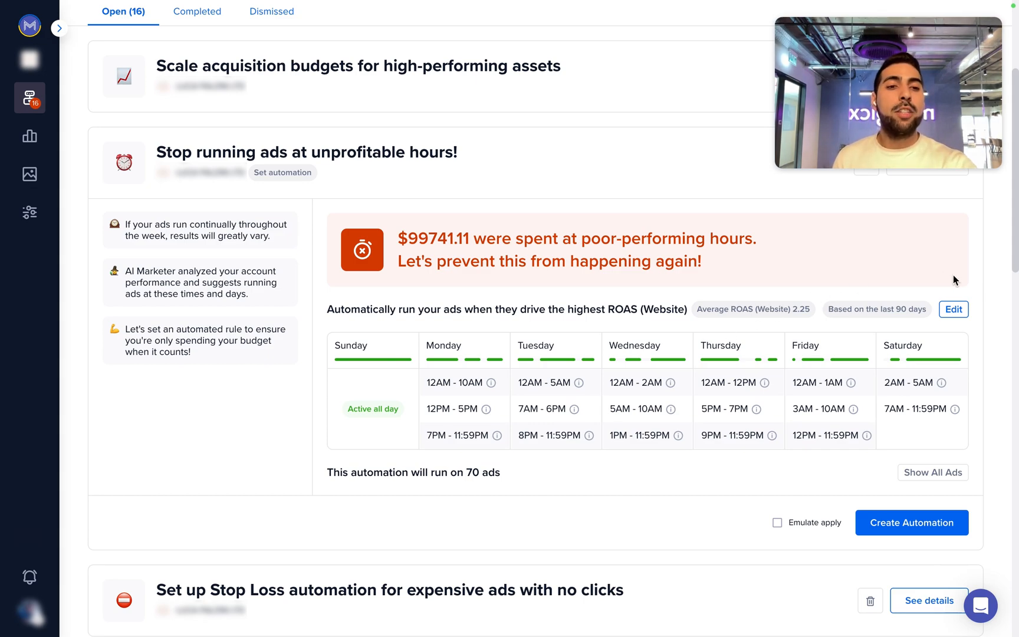
click(953, 309)
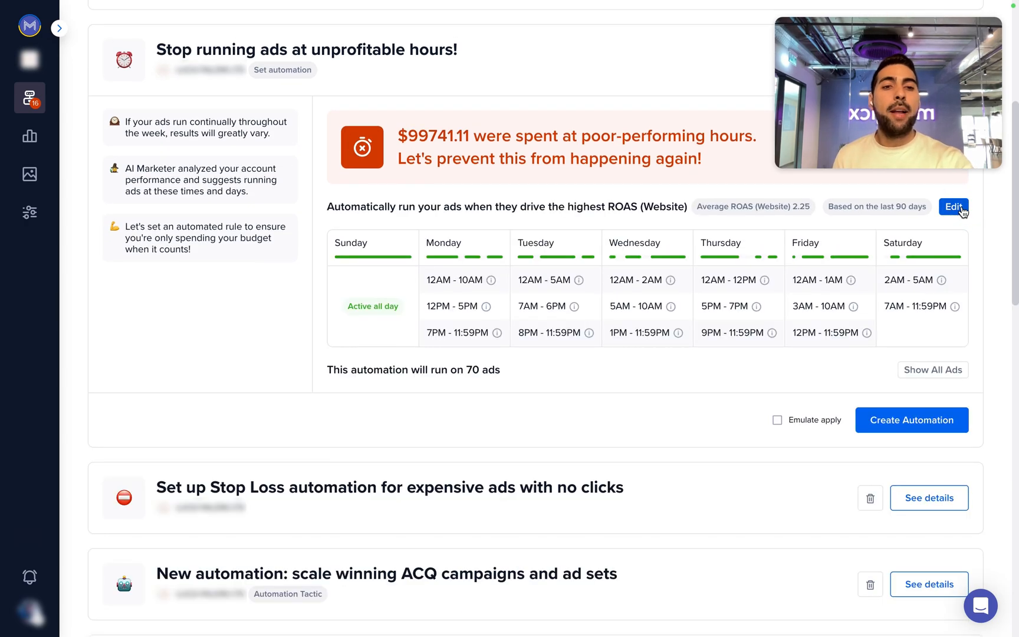
scroll(up, 3)
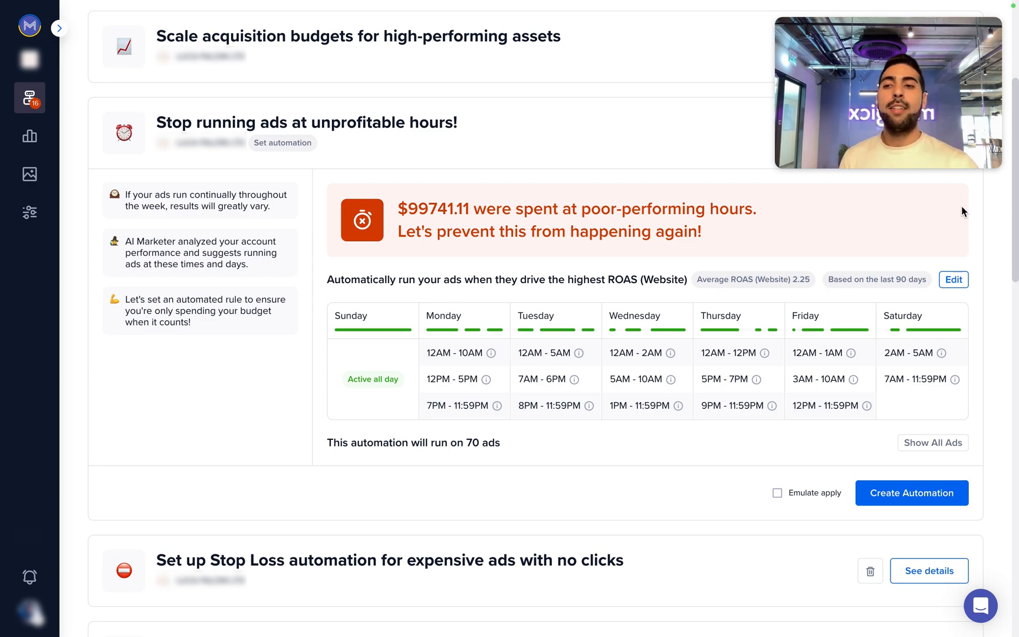
click(29, 213)
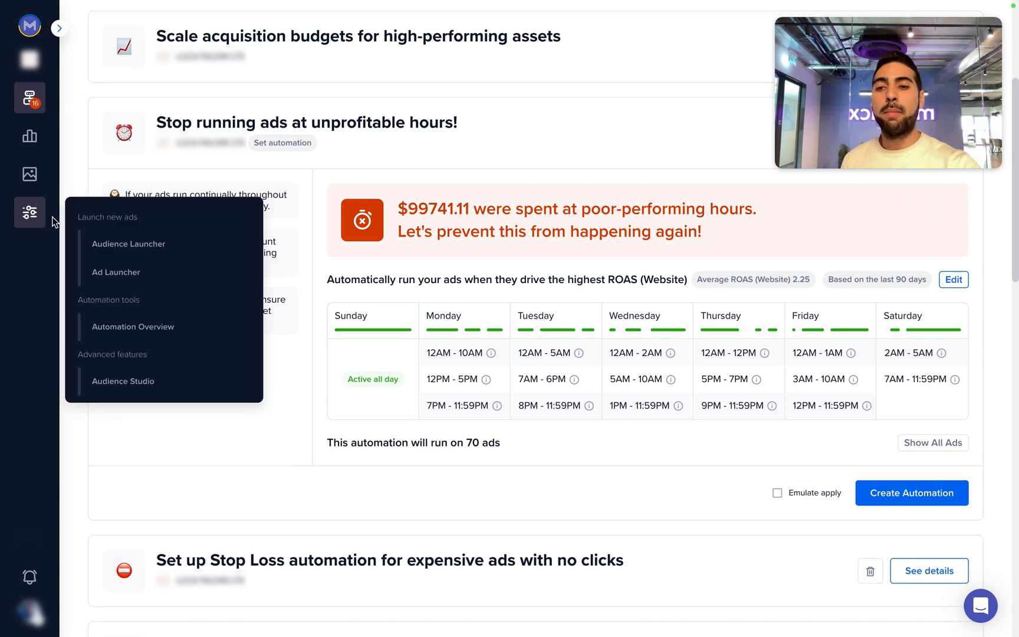
mouse_move(133, 327)
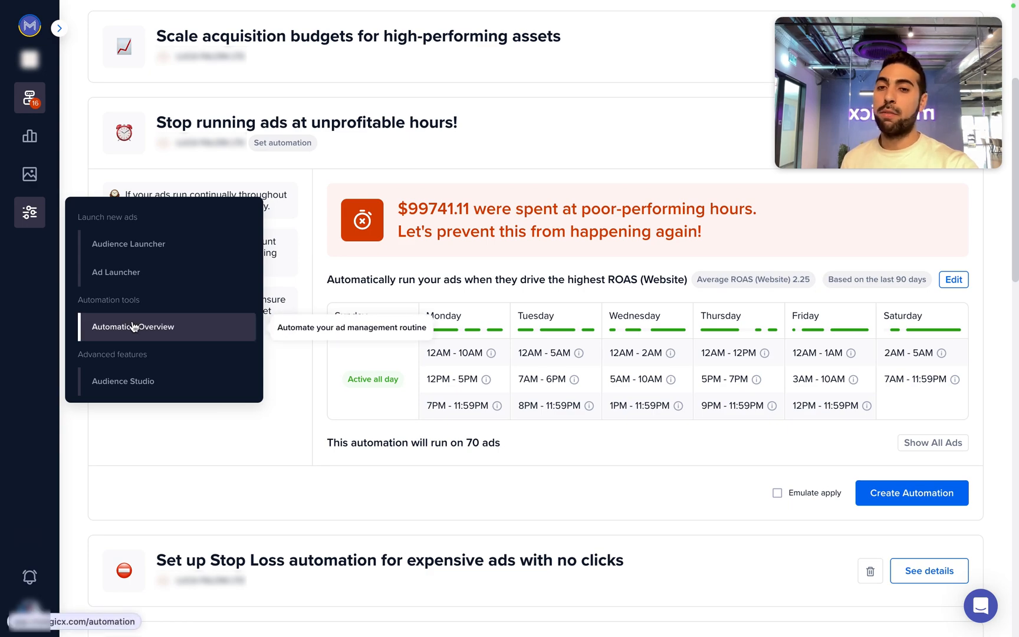